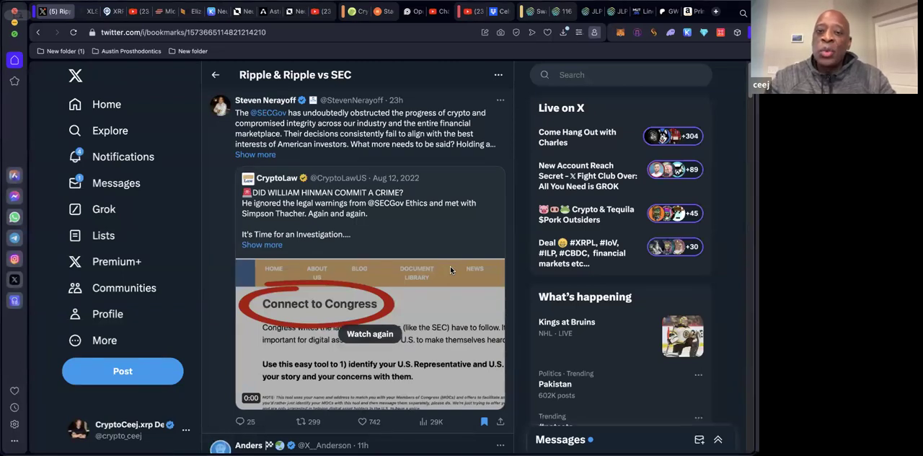
mouse_move(439, 193)
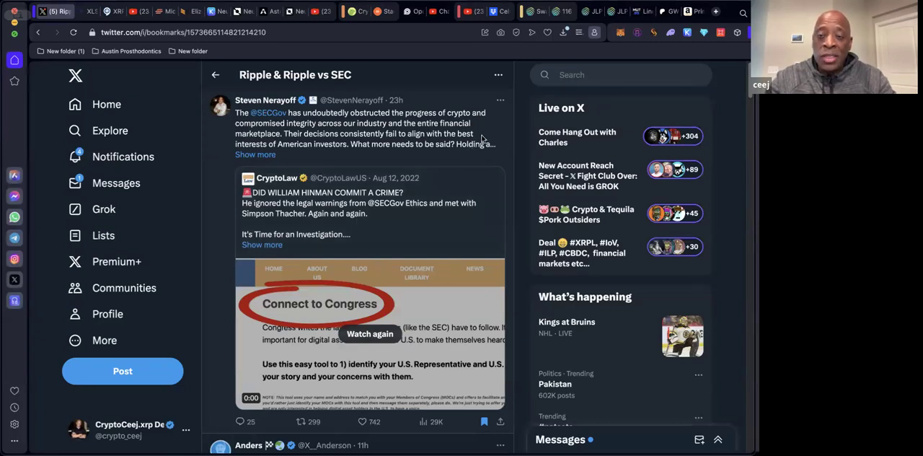
Step: Show Steven Nerayoff's SEC obstruction post in the preview panel next to the bookmarks
click(361, 134)
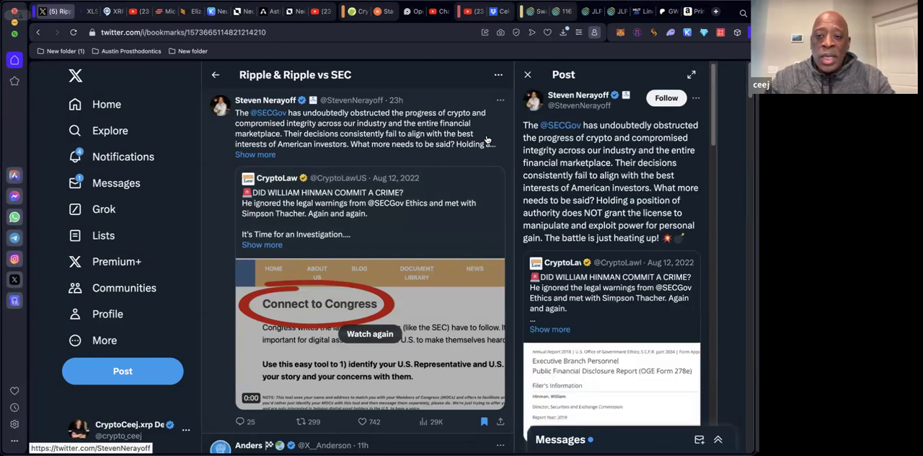
Step: Scroll the bookmarks past the Anders post to Nerayoff's 'Kudos to' post and Vet's XRP post
scroll(down, 3)
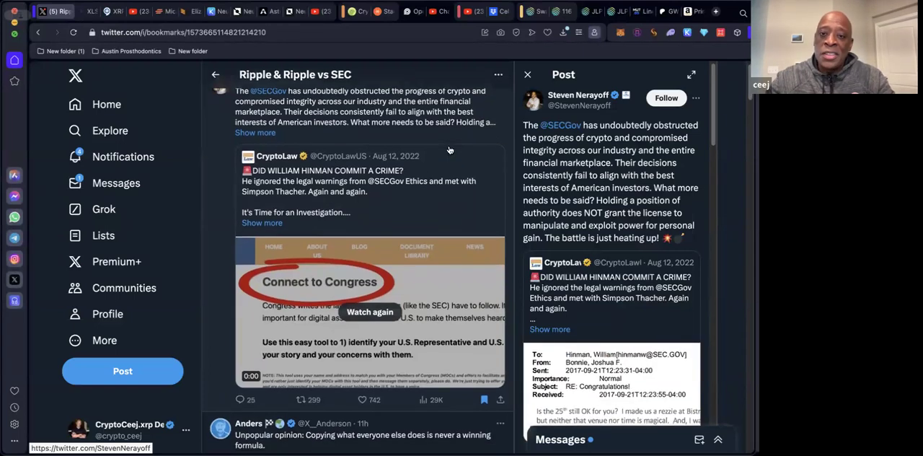
scroll(down, 3)
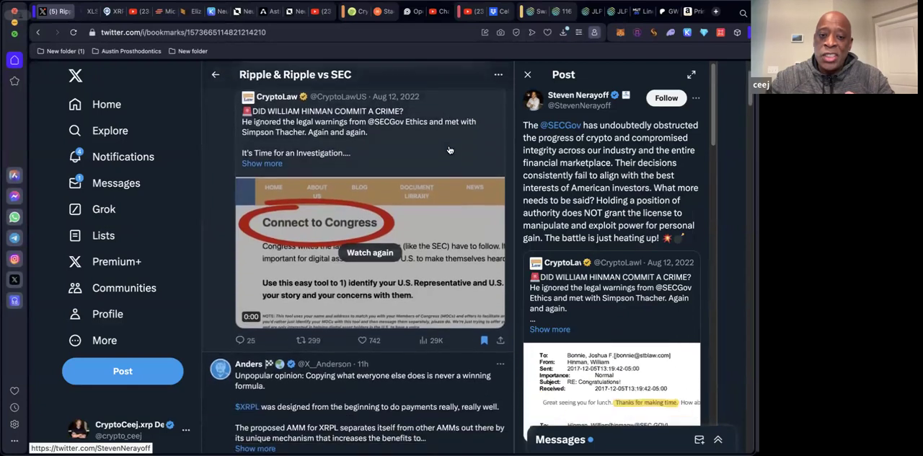
scroll(down, 3)
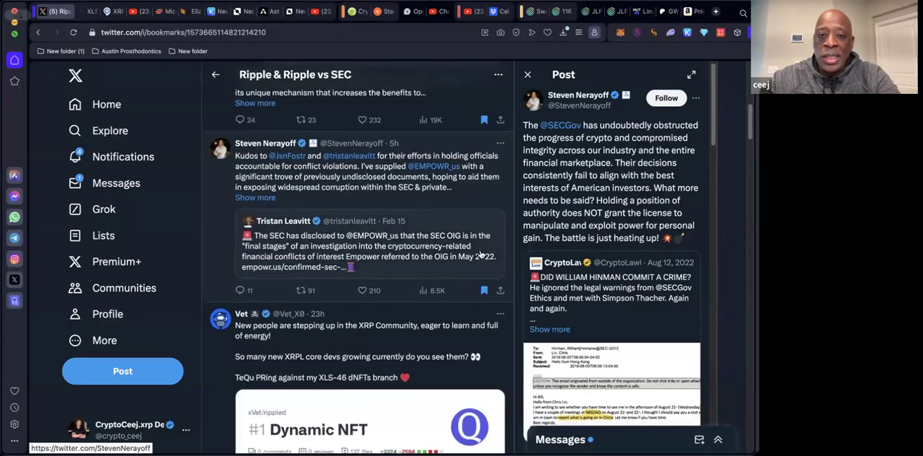
scroll(down, 3)
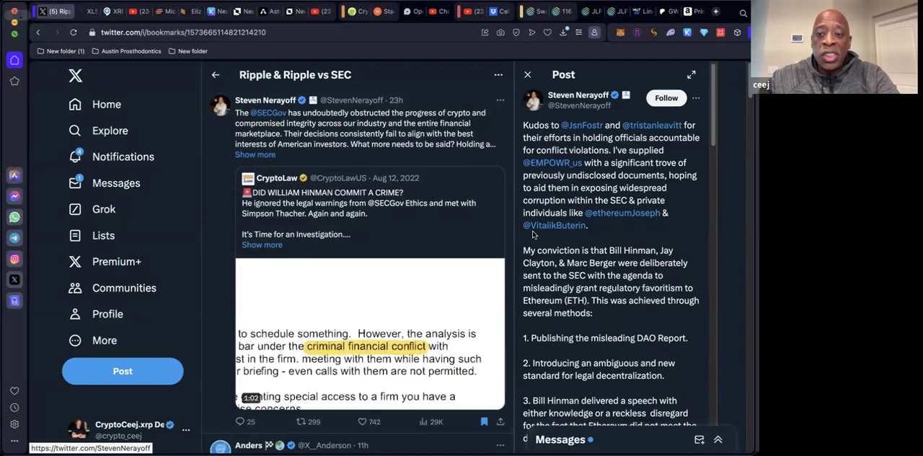
click(370, 332)
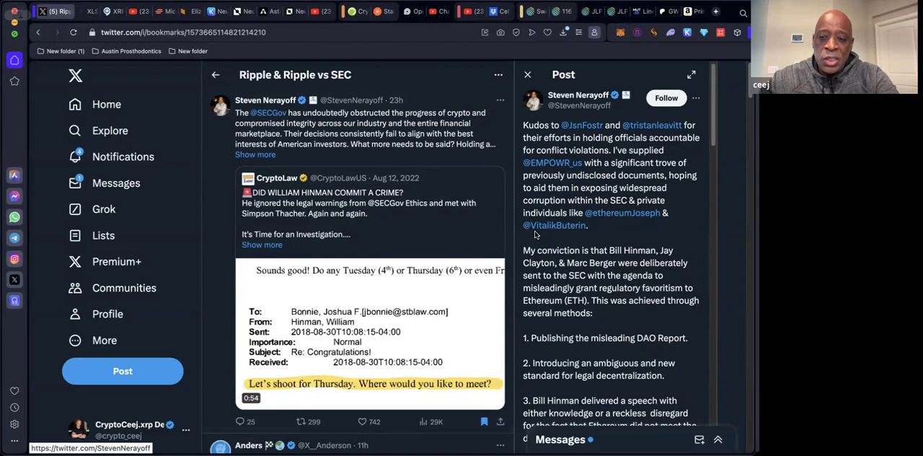
mouse_move(555, 225)
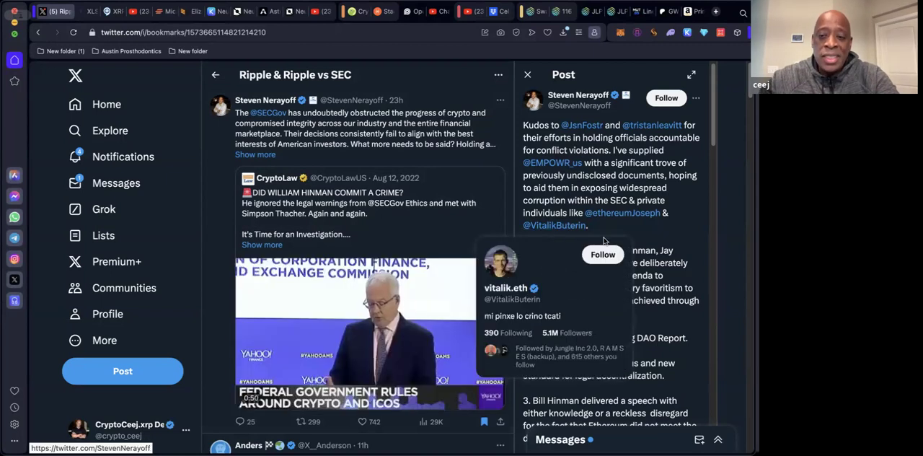
mouse_move(615, 237)
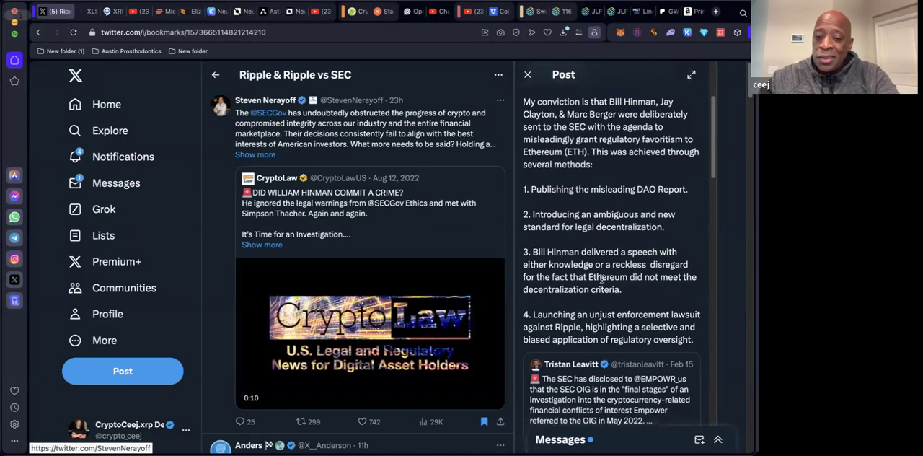
Step: Scroll the post to its end with the quoted Tristan Leavitt post and Feb 17, 2024 stats
scroll(down, 3)
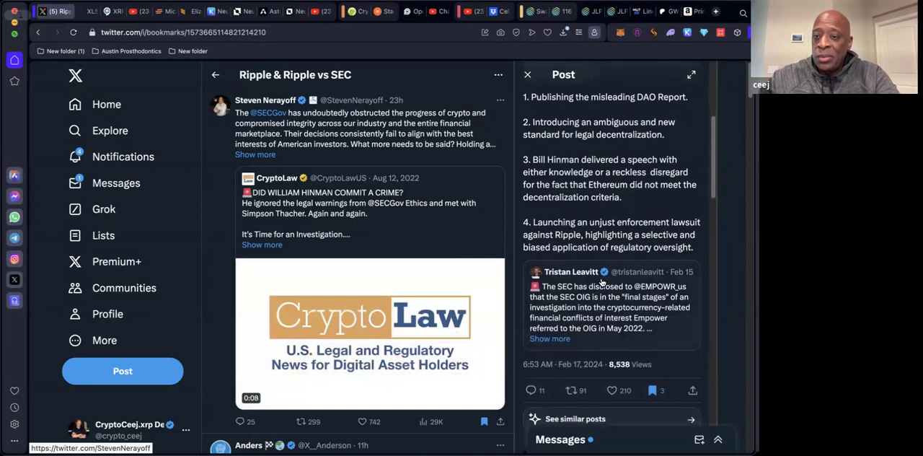
scroll(up, 3)
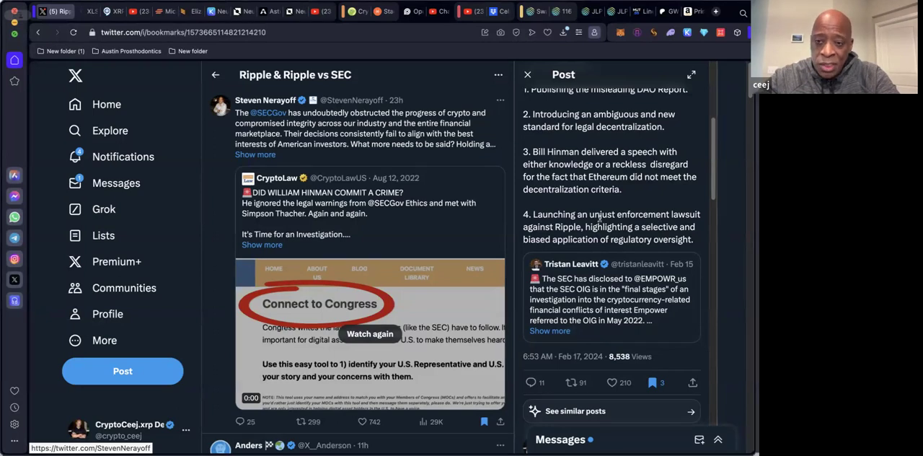
mouse_move(601, 200)
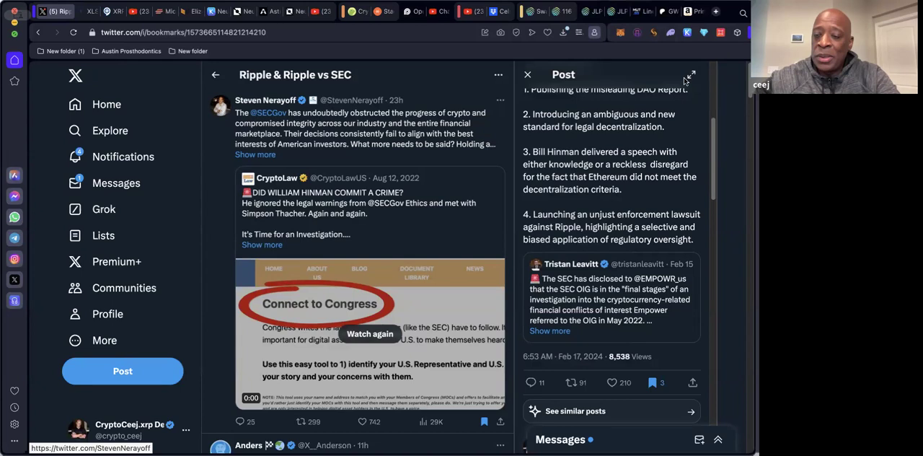
mouse_move(690, 76)
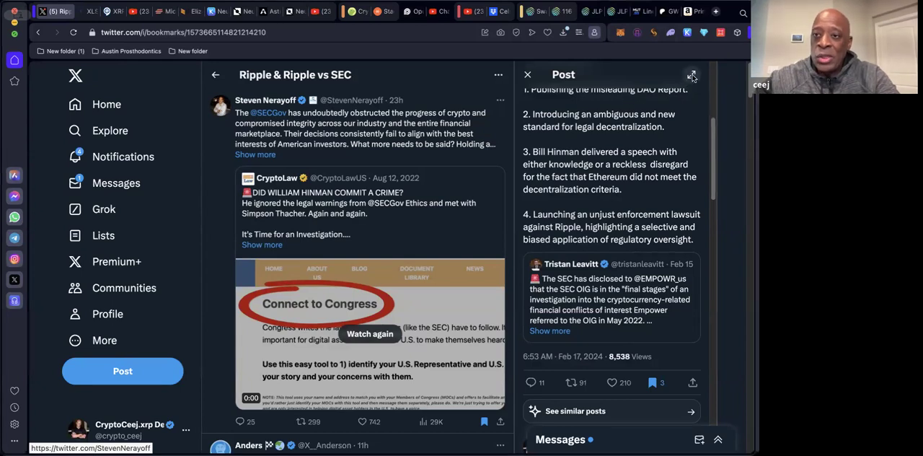
Step: Expand the 'Kudos to' post into its own full page with relevant people alongside
click(692, 74)
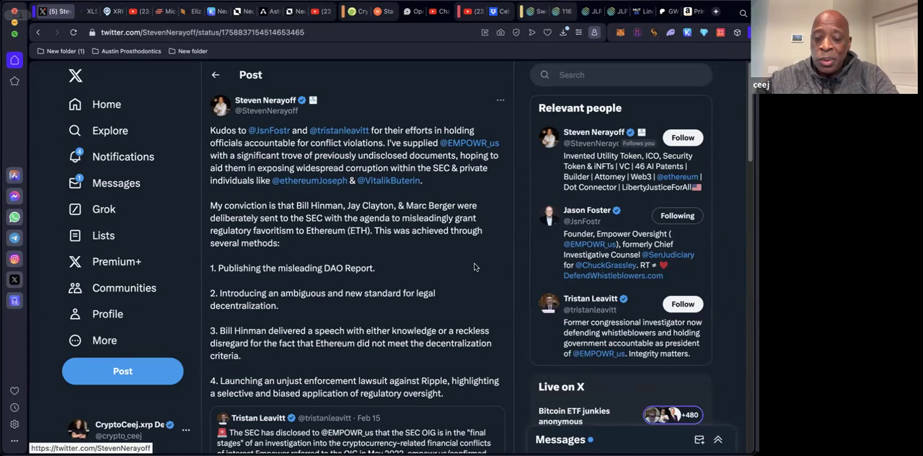
mouse_move(462, 279)
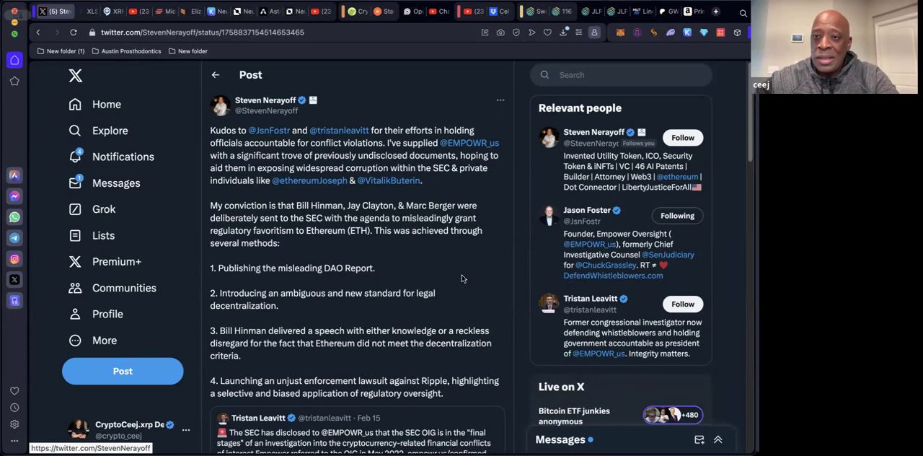
mouse_move(394, 252)
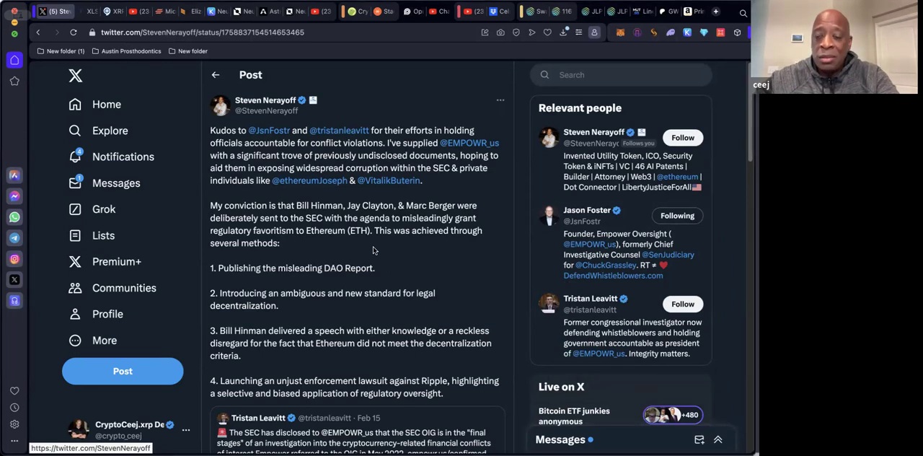
mouse_move(363, 251)
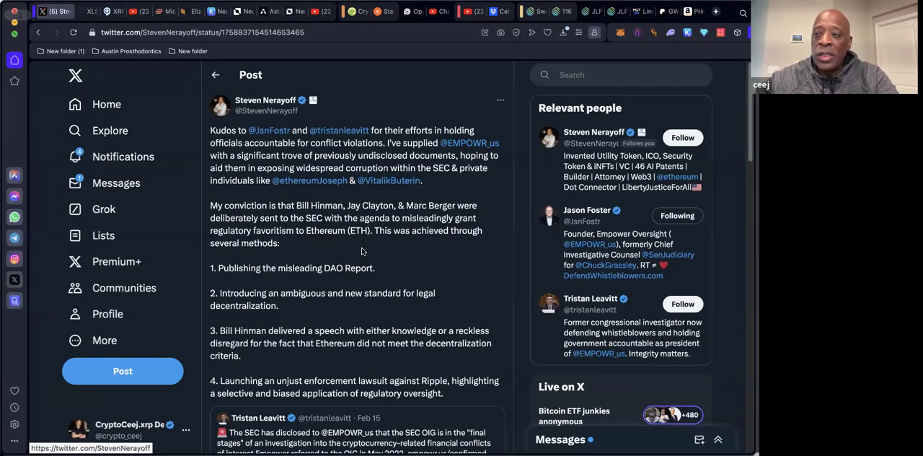
mouse_move(355, 251)
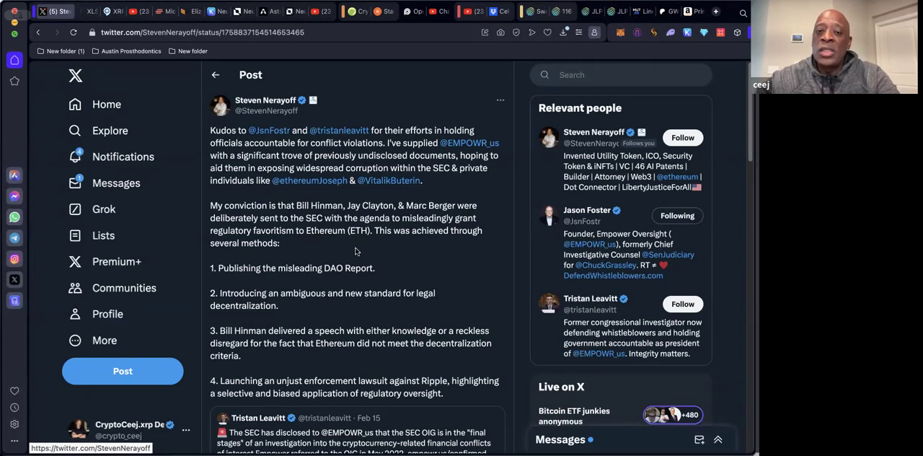
mouse_move(343, 251)
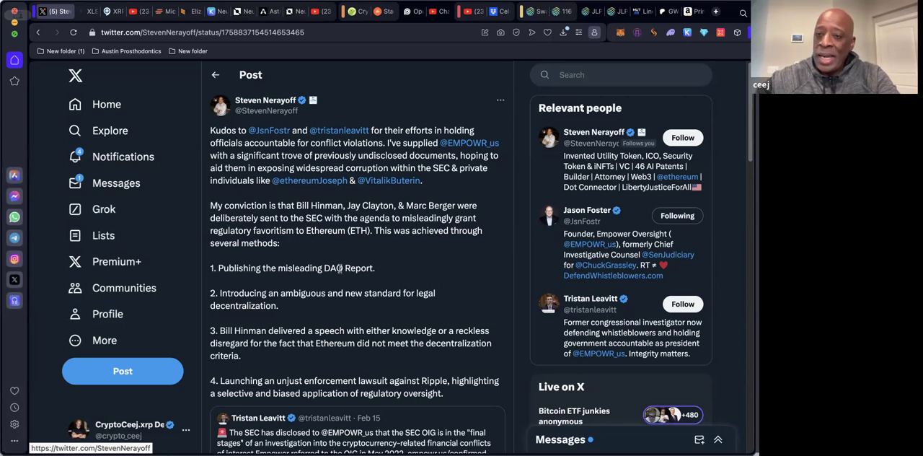
mouse_move(350, 280)
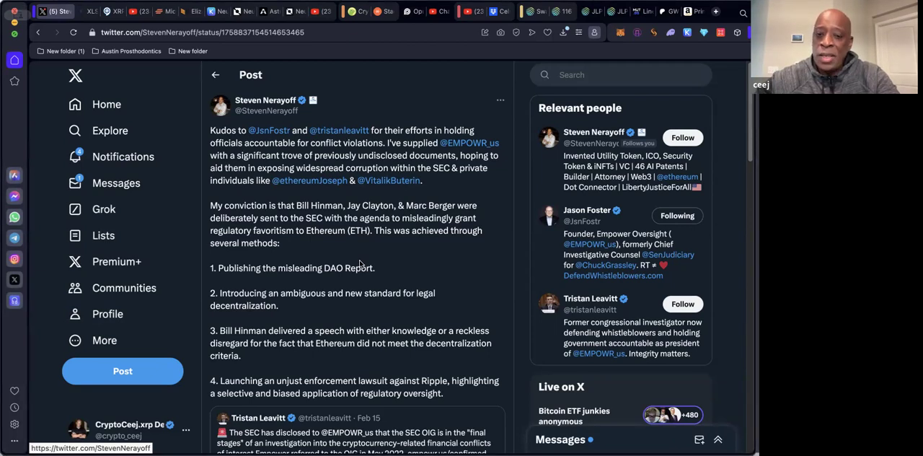
mouse_move(406, 251)
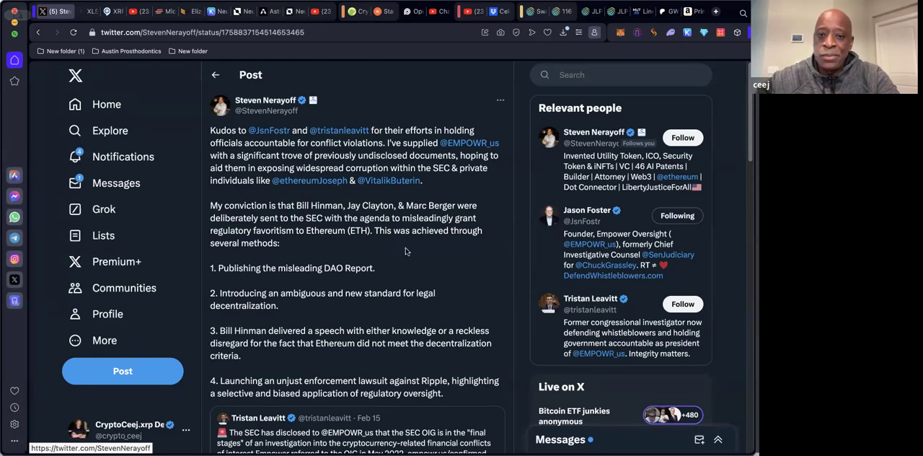